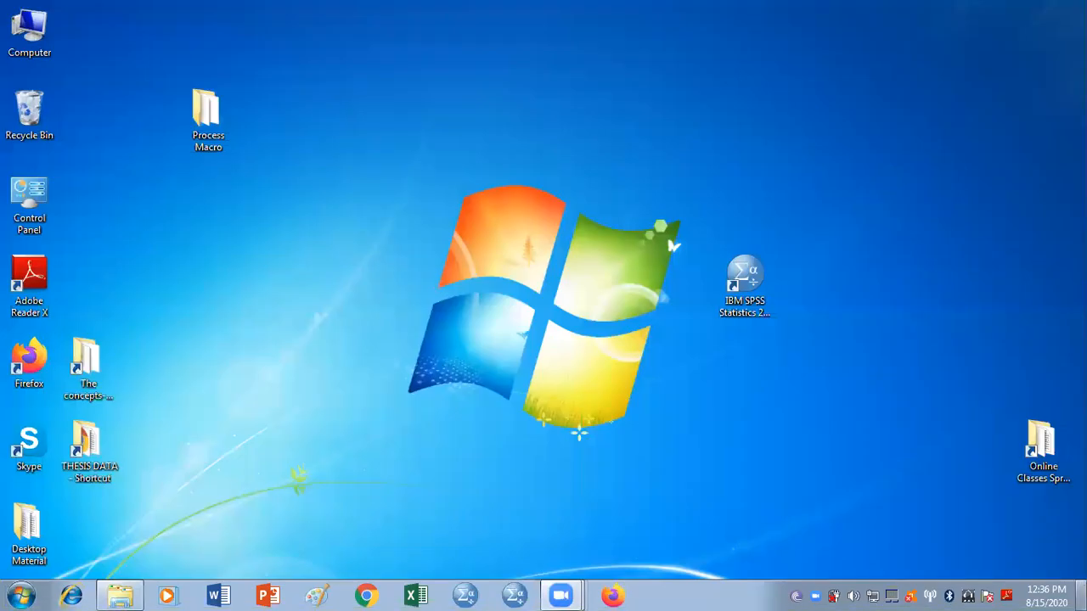
pyautogui.moveTo(823, 119)
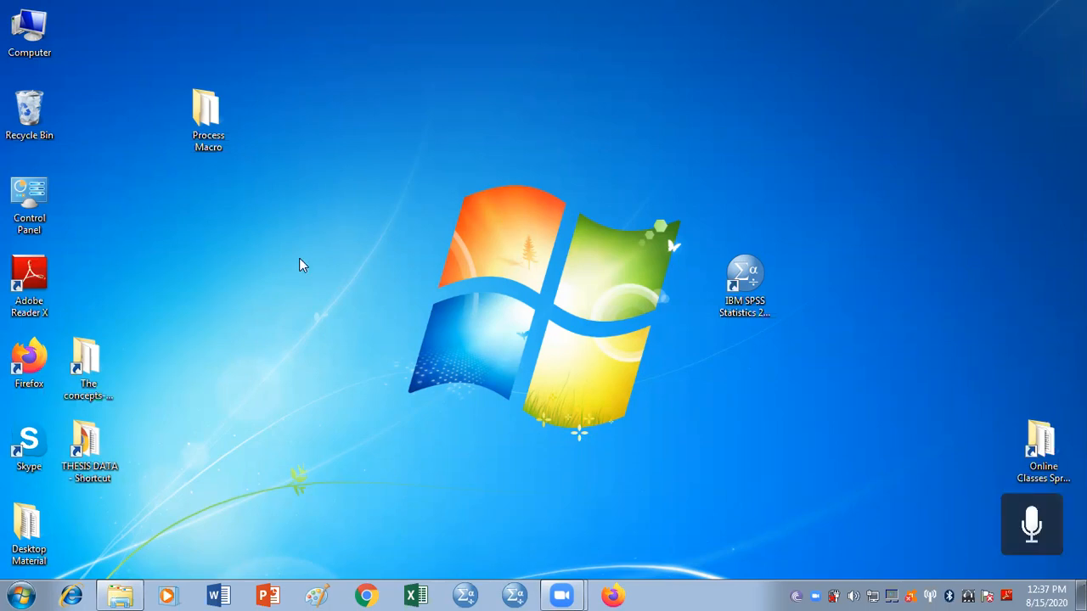
# Open the Process Macro desktop folder and launch the process_spd custom dialog file in SPSS
pyautogui.click(207, 116)
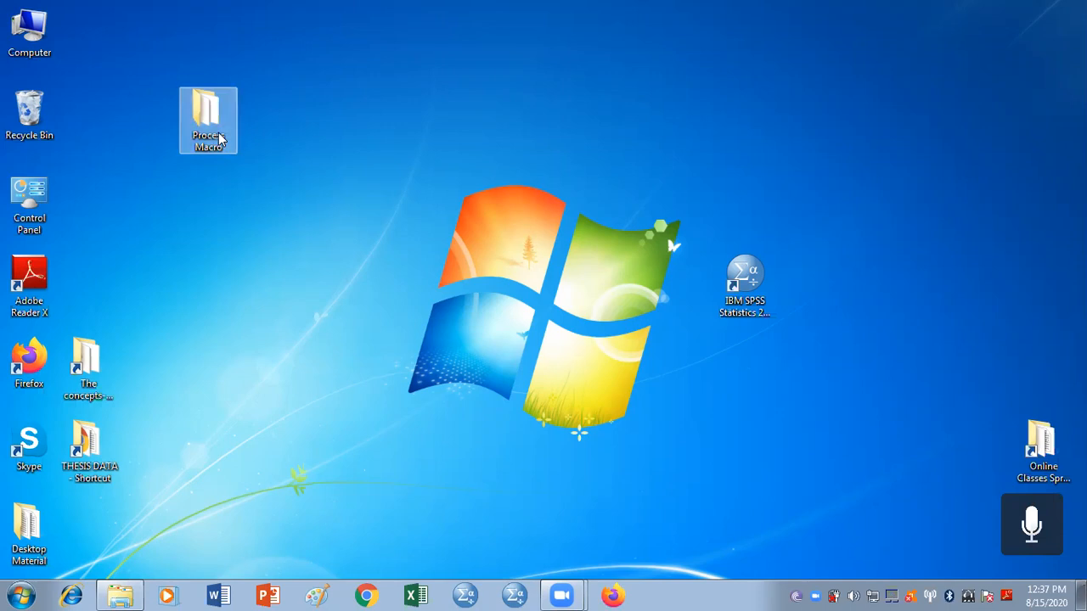
pyautogui.doubleClick(207, 115)
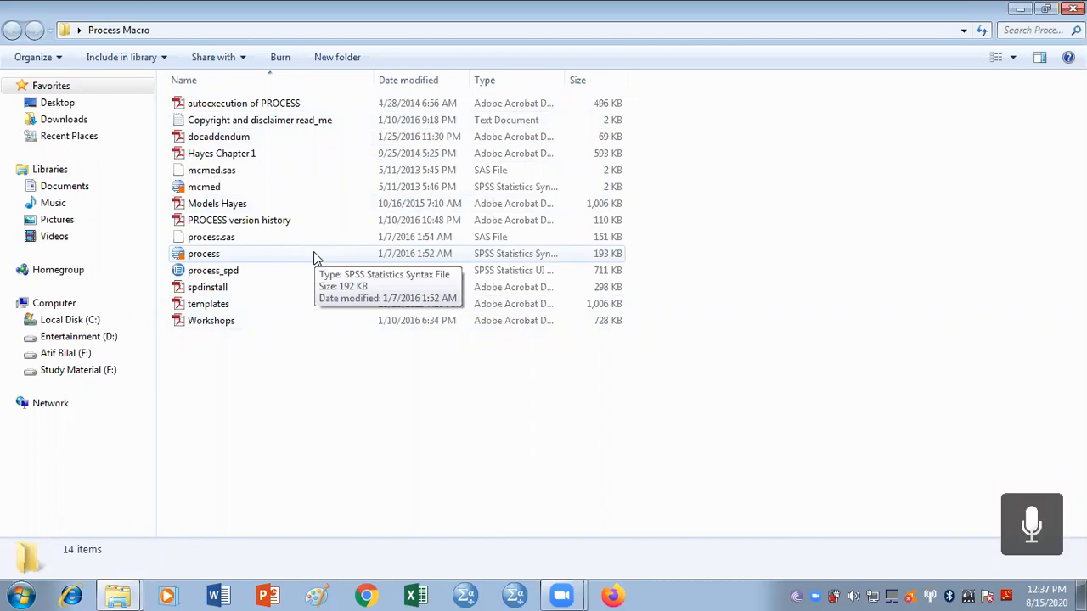
pyautogui.moveTo(64, 48)
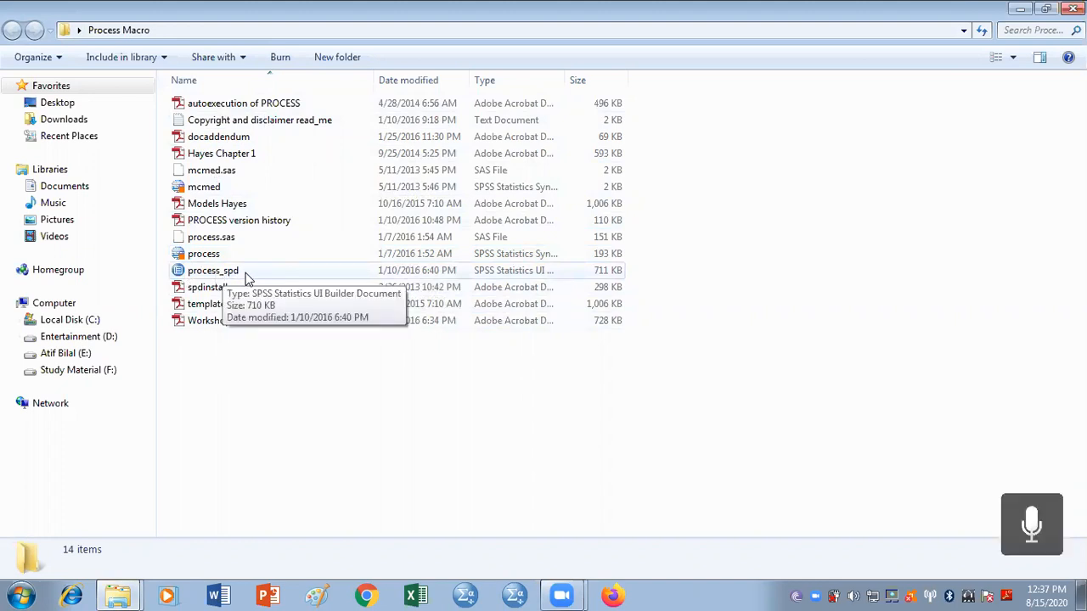
pyautogui.click(214, 270)
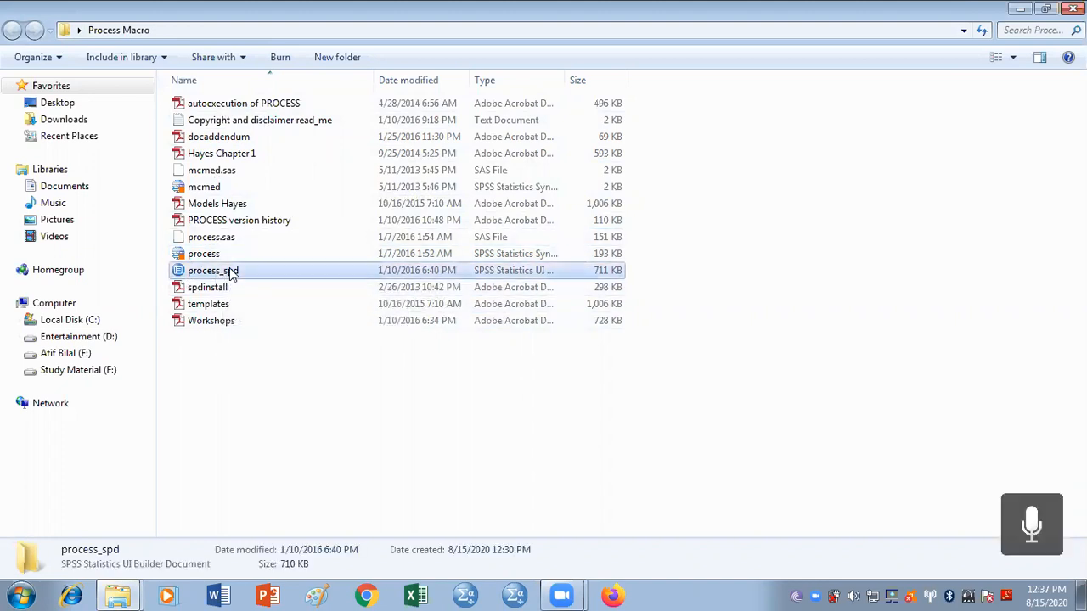
pyautogui.doubleClick(214, 270)
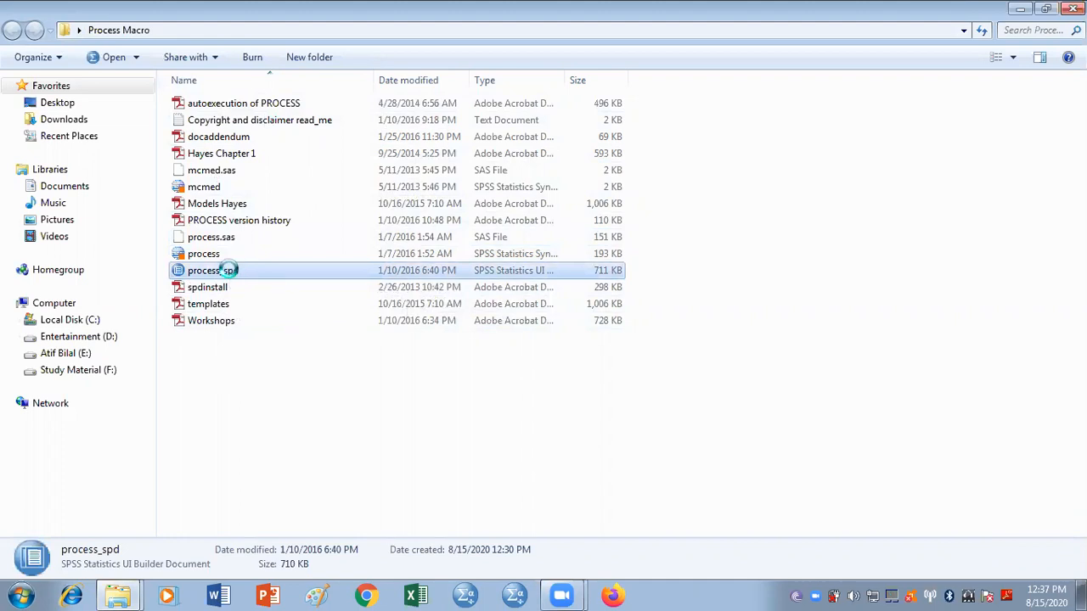
pyautogui.doubleClick(212, 270)
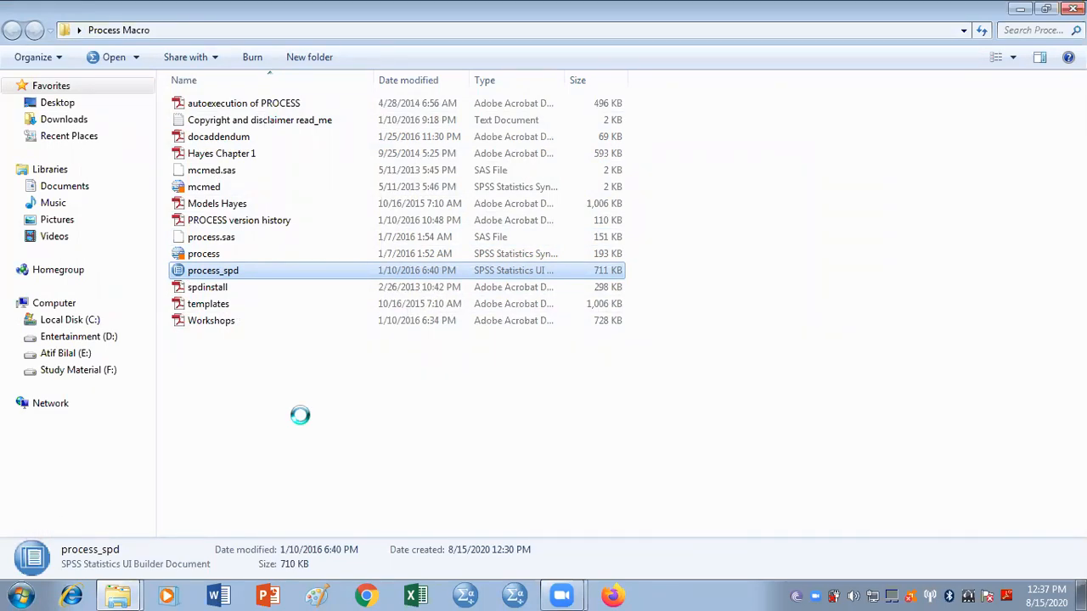
# Install the PROCESS custom dialog over the previous version and dismiss the 'Dialog installed' message
pyautogui.doubleClick(214, 270)
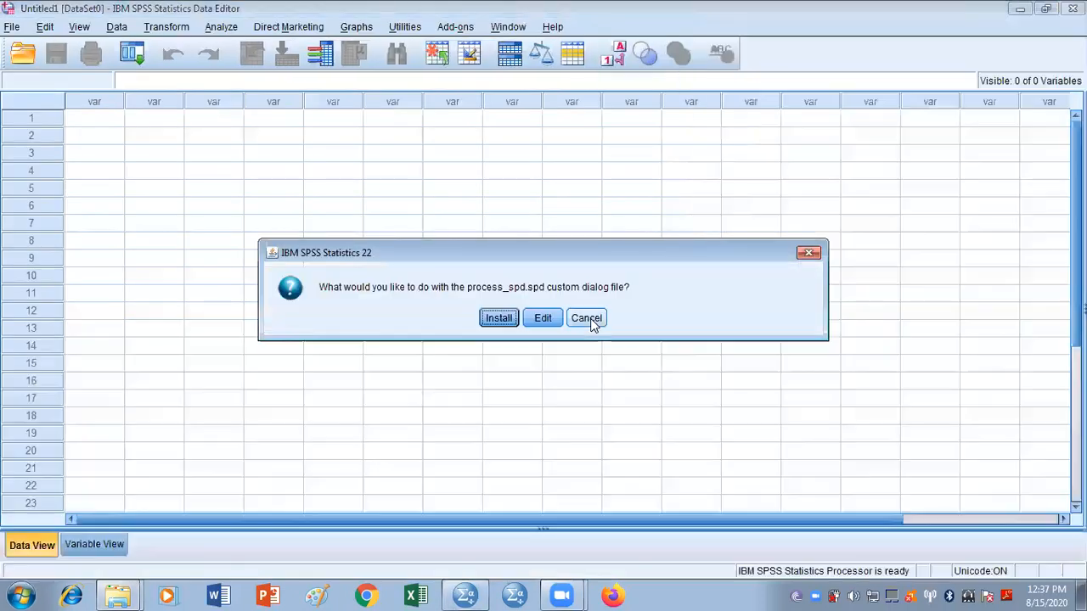
pyautogui.moveTo(502, 374)
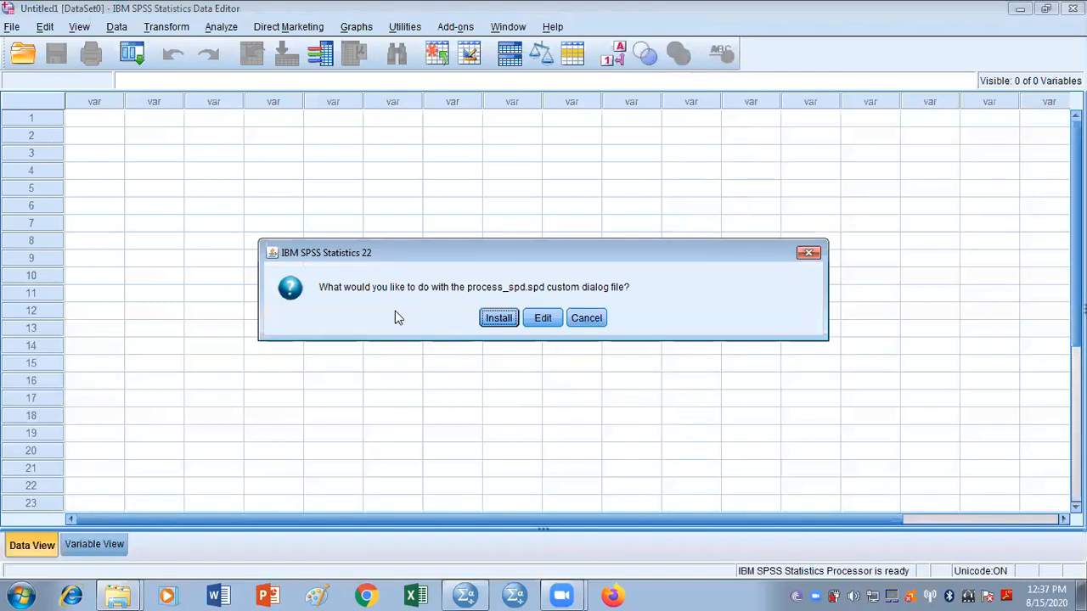
pyautogui.moveTo(589, 308)
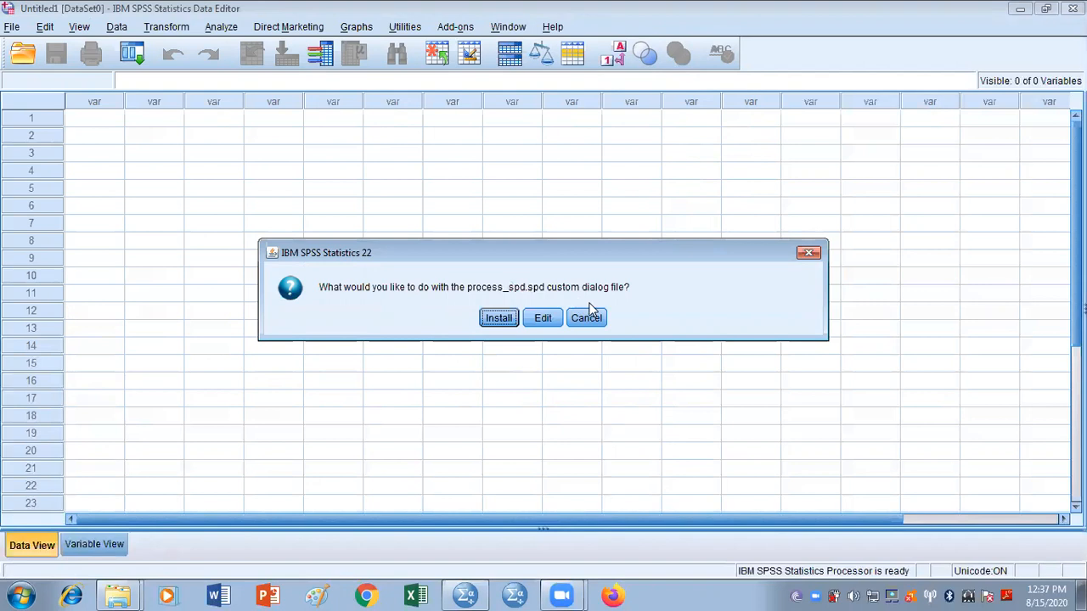
pyautogui.moveTo(501, 326)
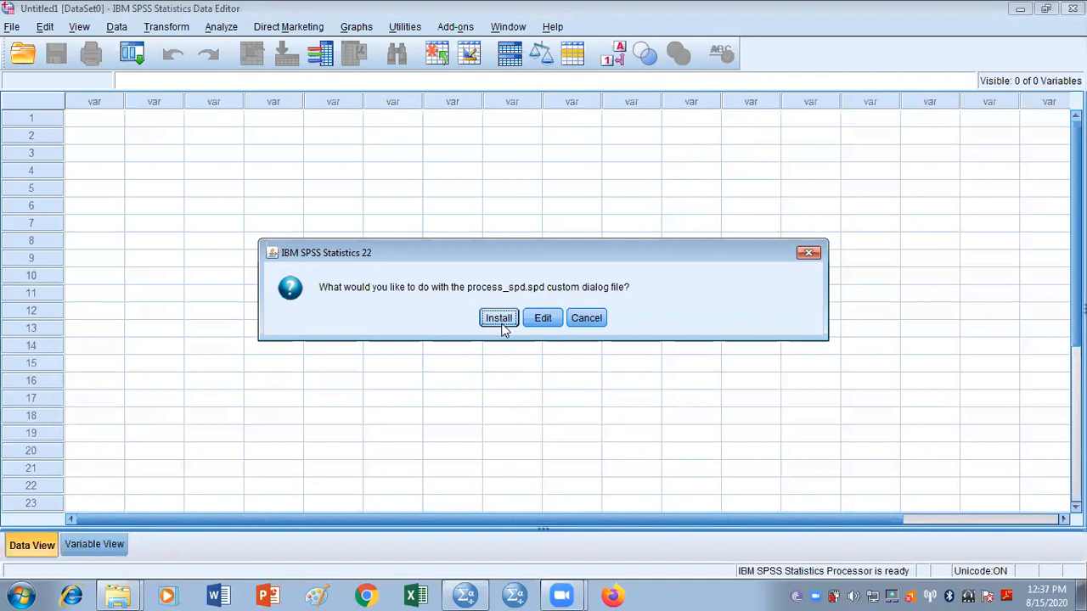
pyautogui.click(500, 318)
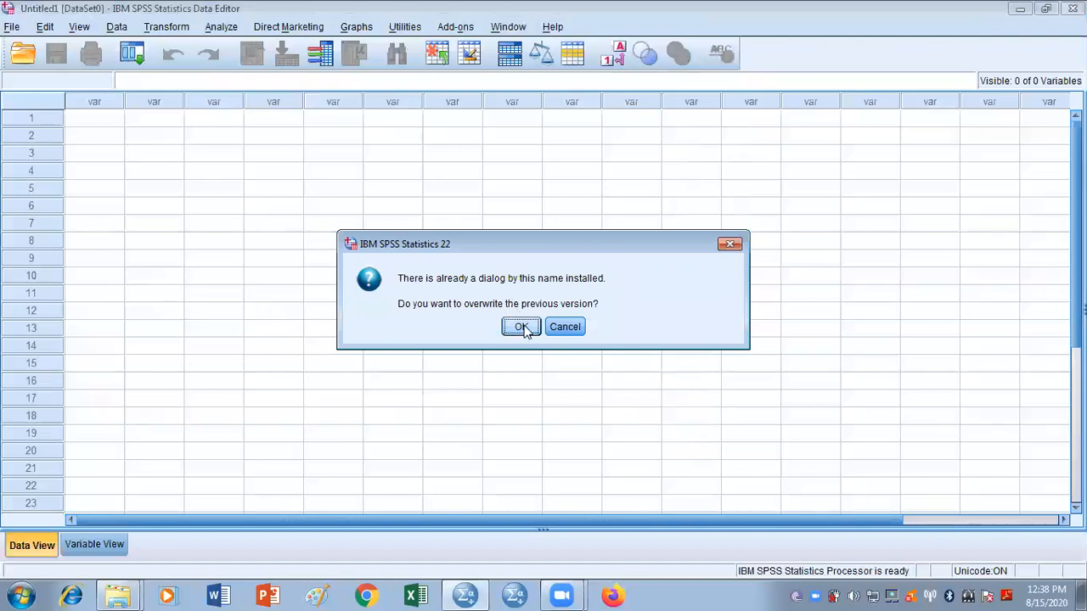
pyautogui.click(519, 326)
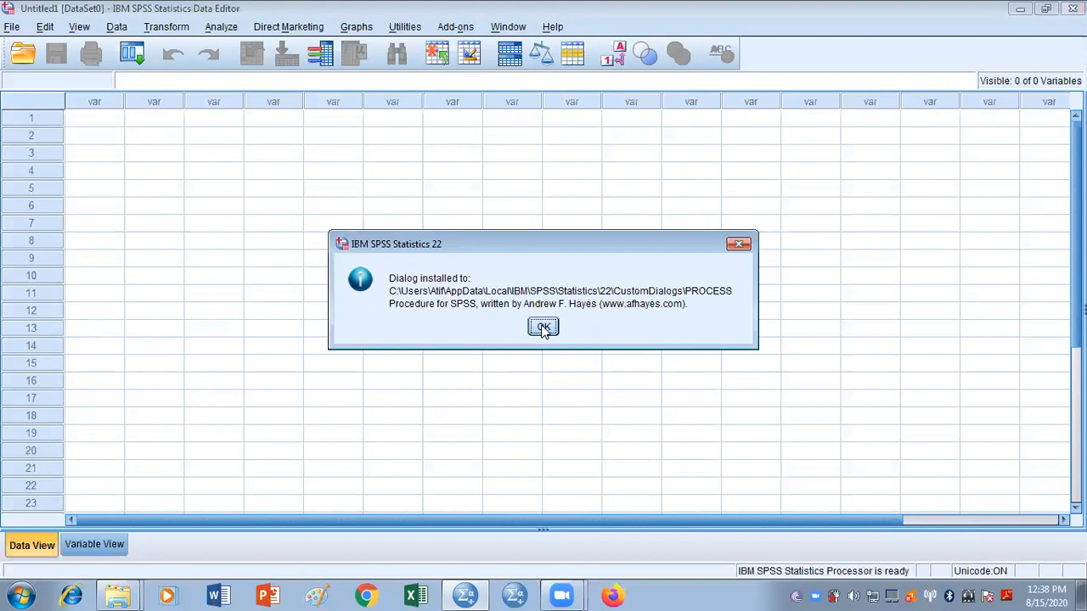
pyautogui.moveTo(747, 251)
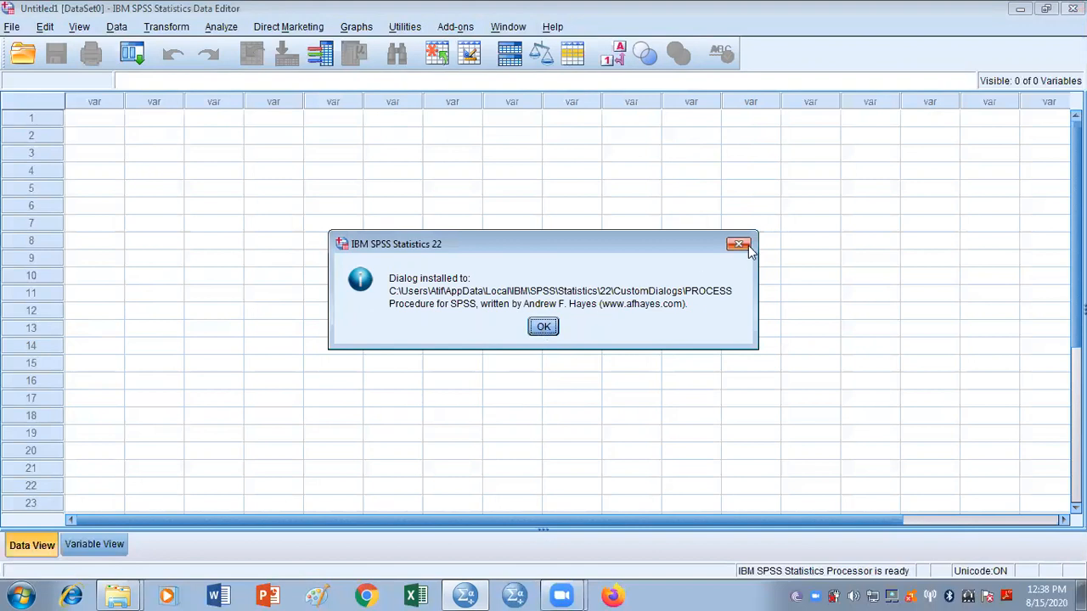
pyautogui.moveTo(740, 245)
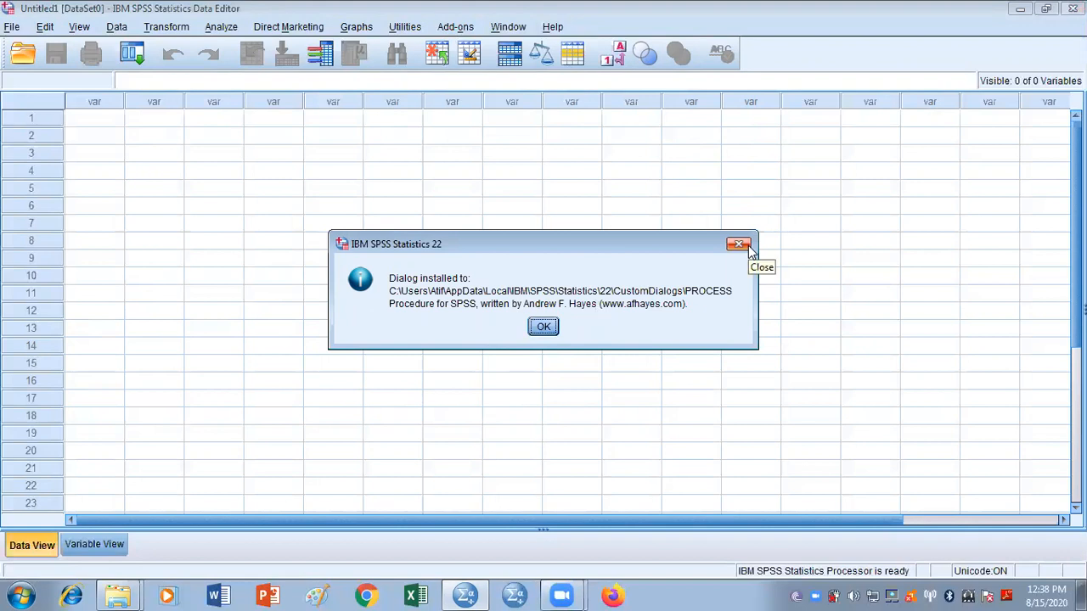
pyautogui.moveTo(749, 251)
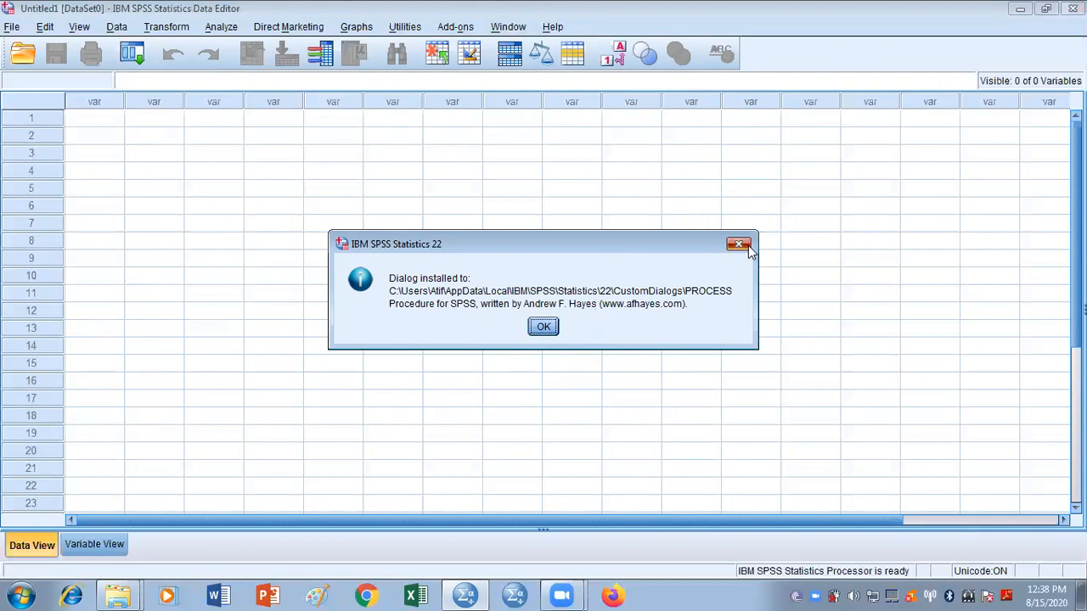
pyautogui.click(544, 327)
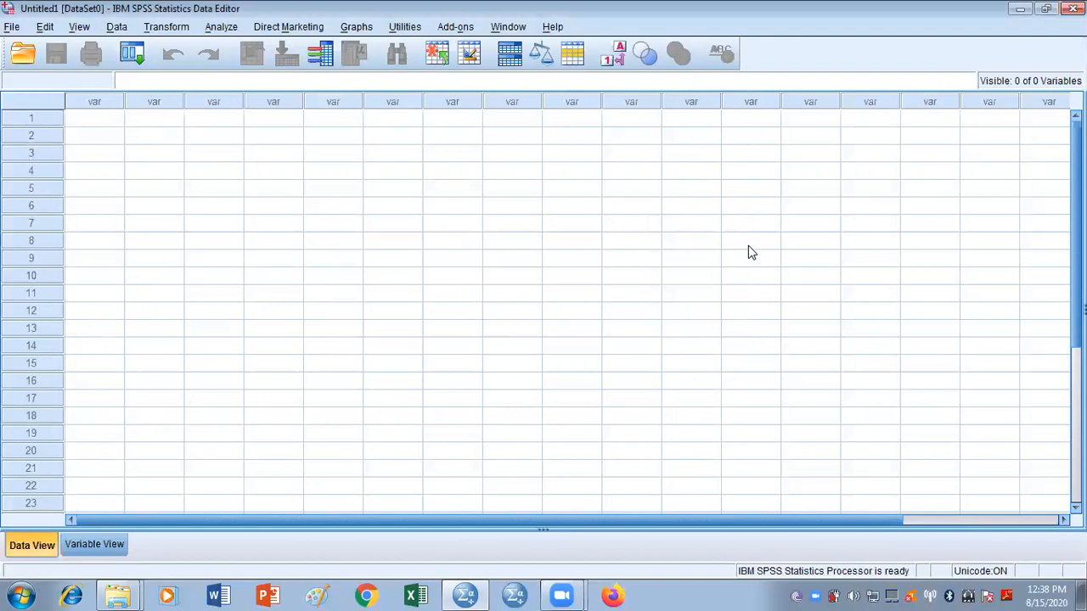
pyautogui.moveTo(1021, 95)
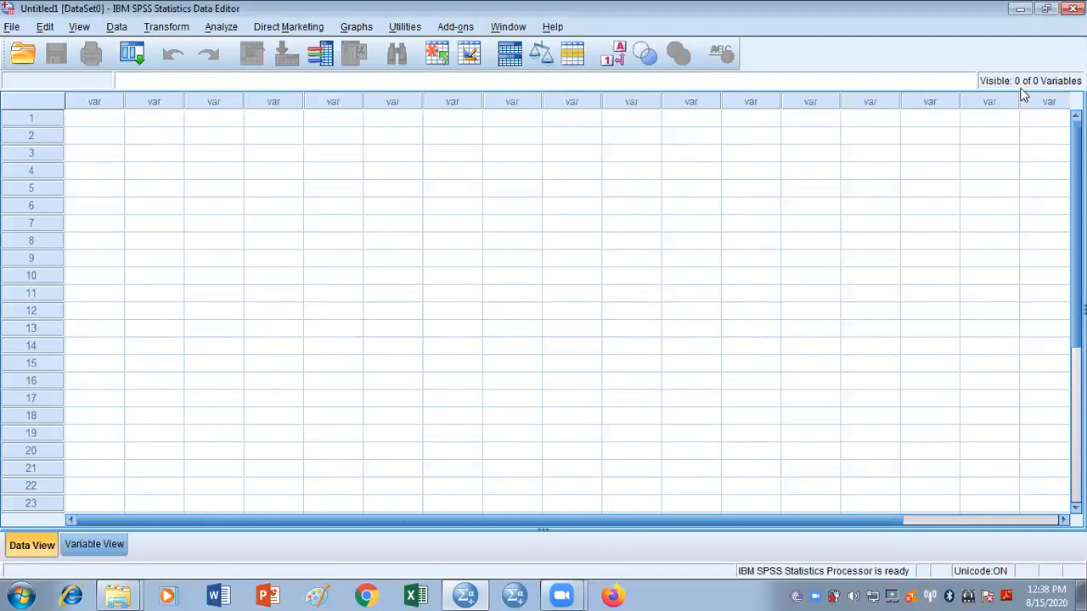
pyautogui.moveTo(387, 193)
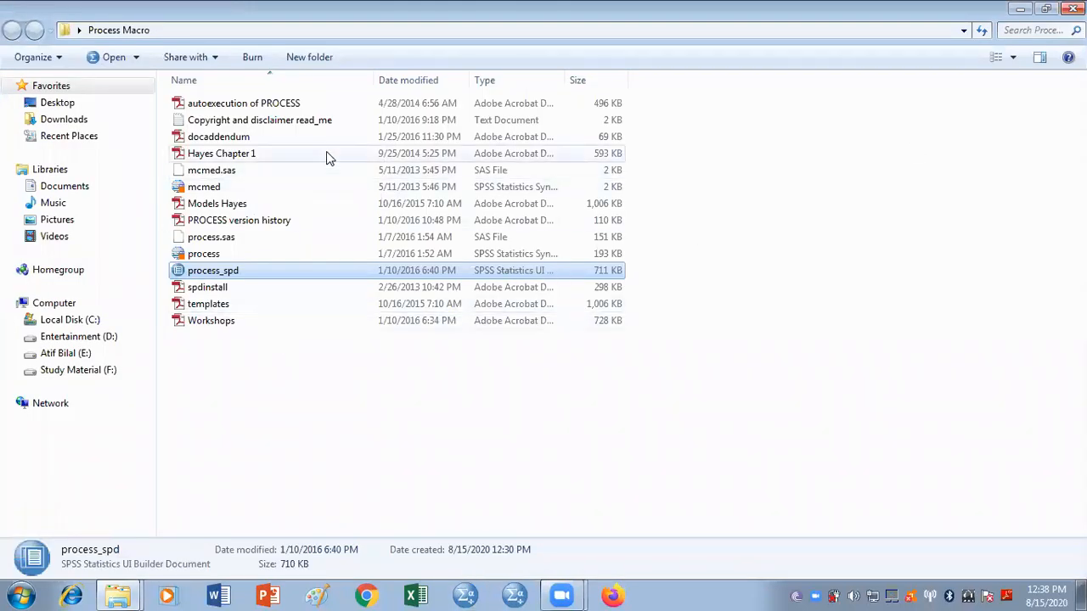
pyautogui.moveTo(389, 362)
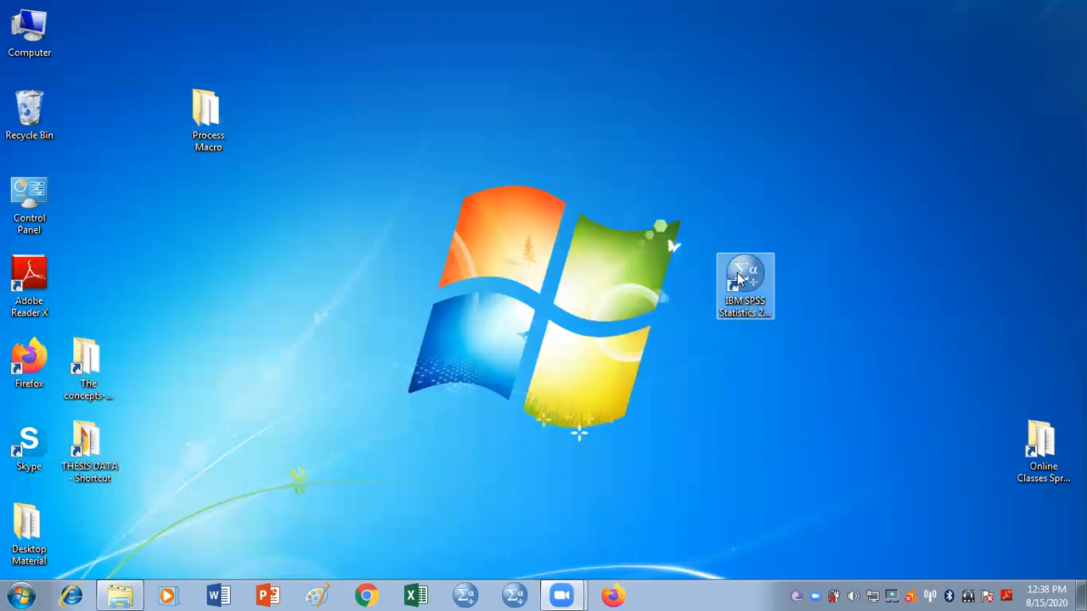
pyautogui.moveTo(750, 292)
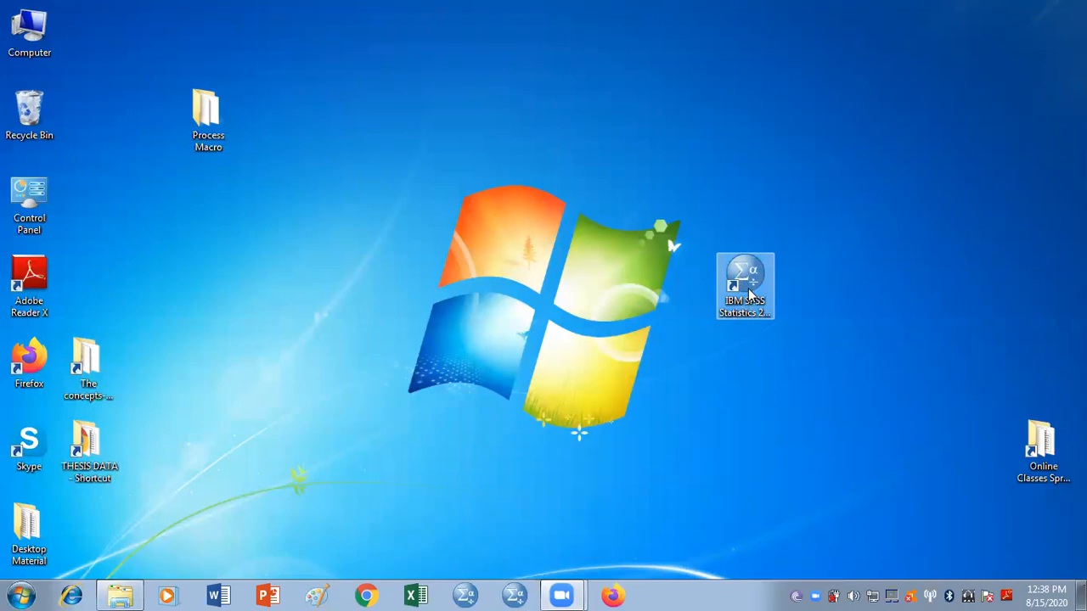
# Start IBM SPSS Statistics 20 from its desktop shortcut with Run as administrator
pyautogui.rightClick(744, 286)
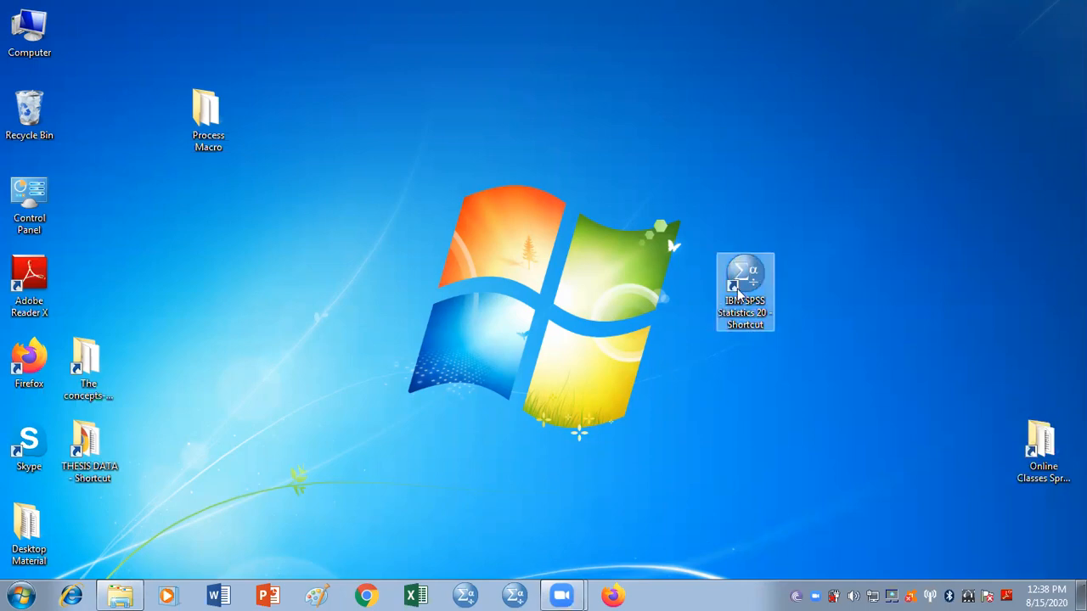
pyautogui.moveTo(744, 293)
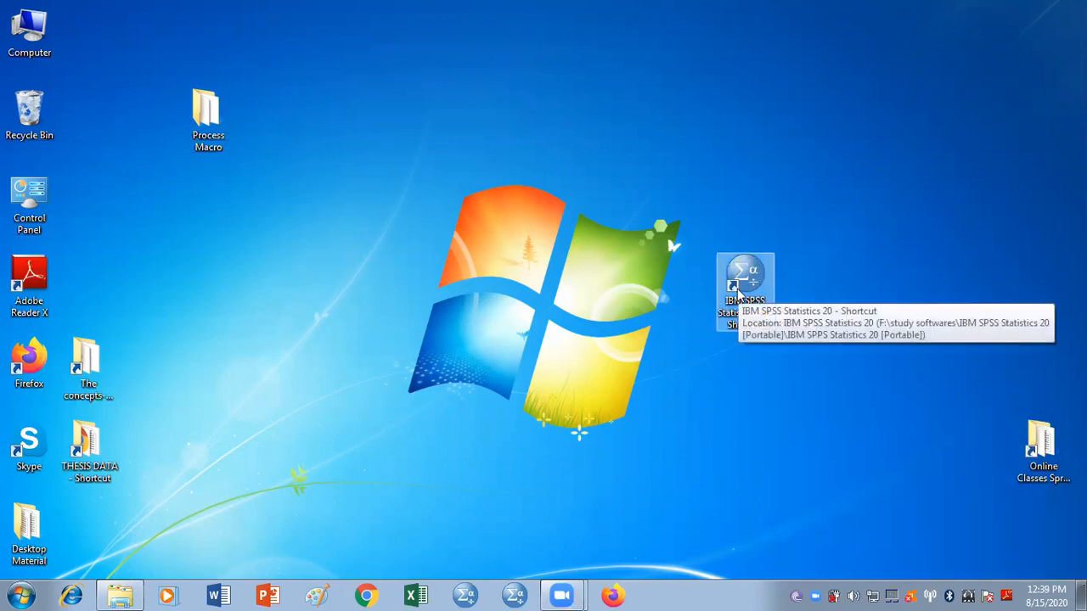
pyautogui.rightClick(742, 280)
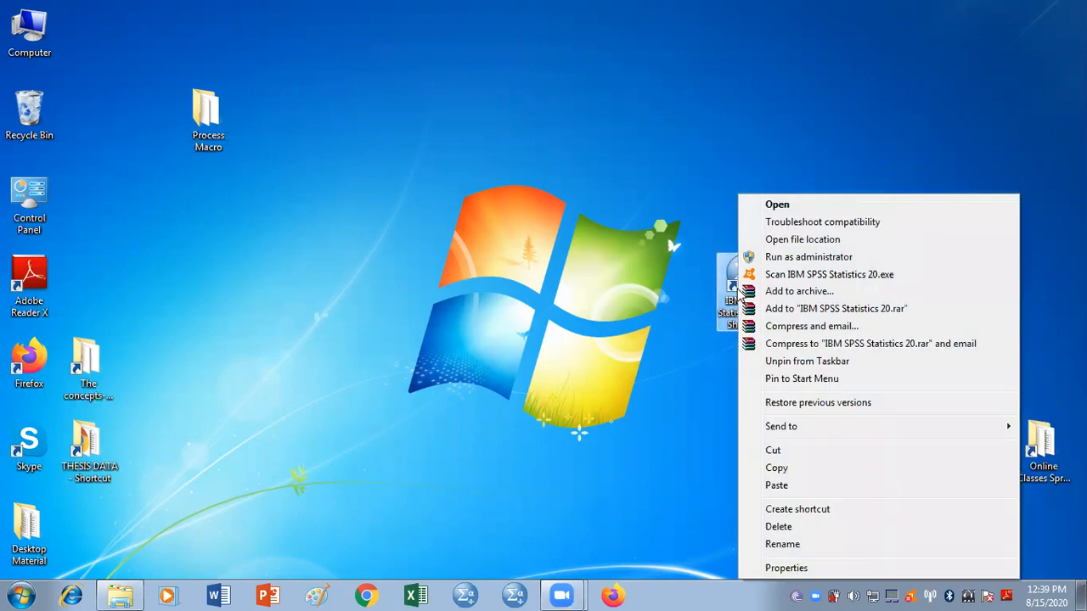
pyautogui.moveTo(891, 257)
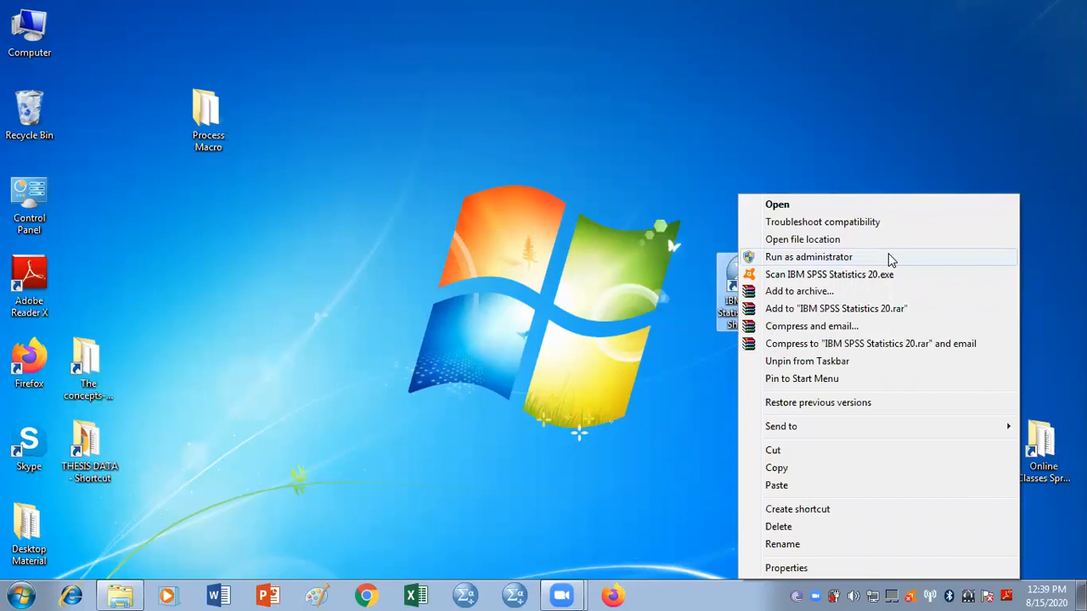
pyautogui.click(810, 257)
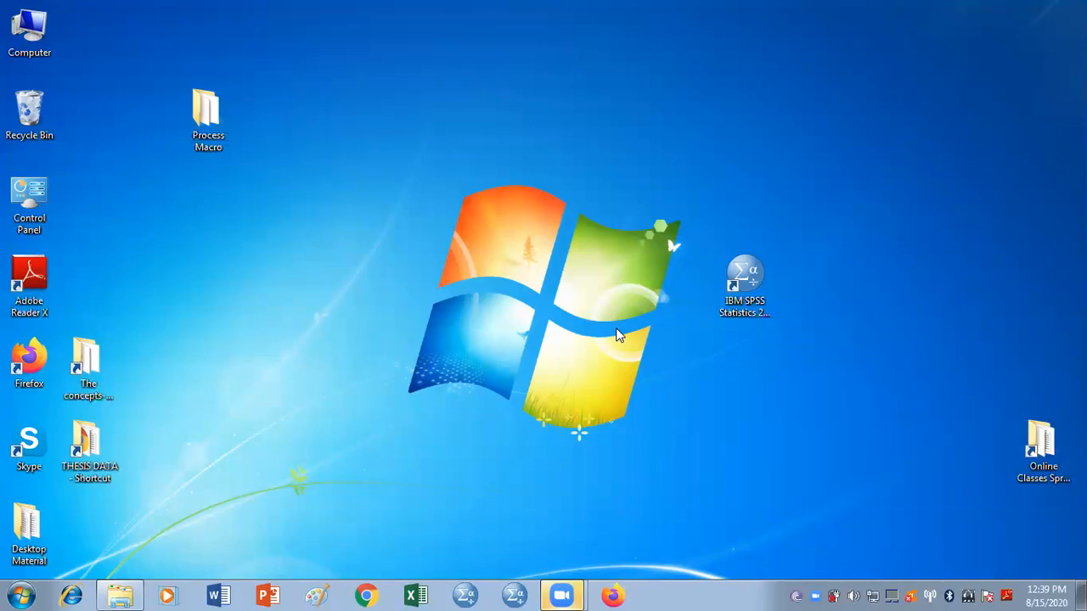
# Maximize the empty Data Editor window and bring up the Utilities menu
pyautogui.doubleClick(744, 275)
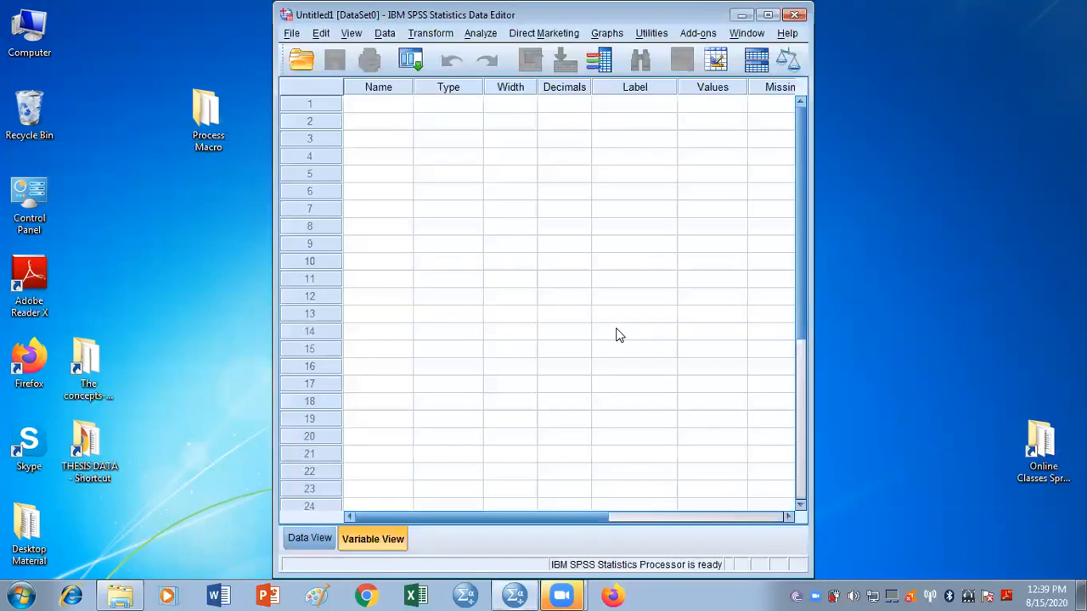
pyautogui.moveTo(769, 10)
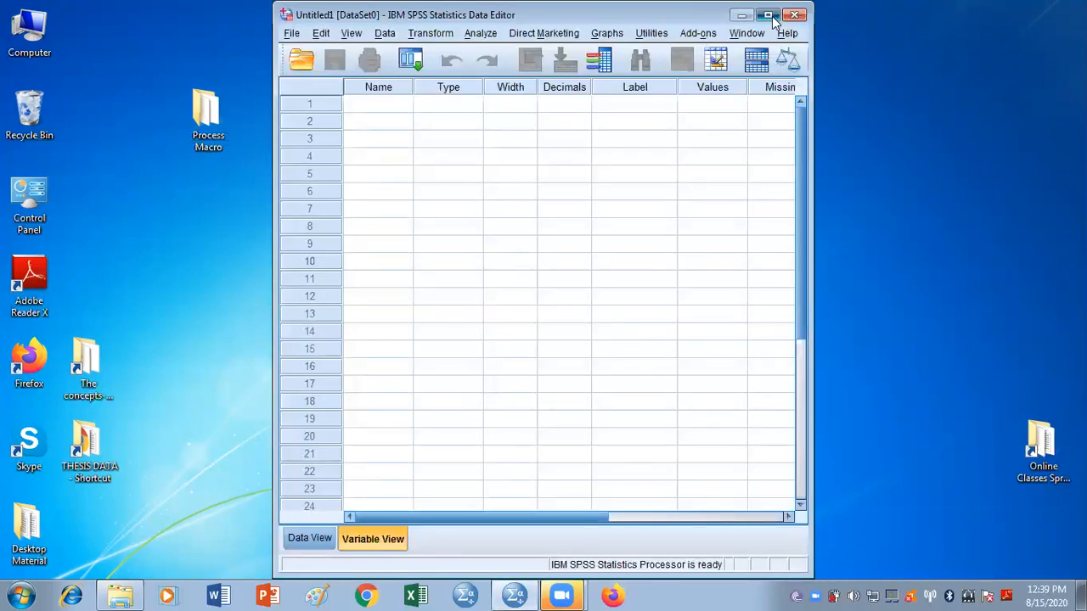
pyautogui.click(775, 10)
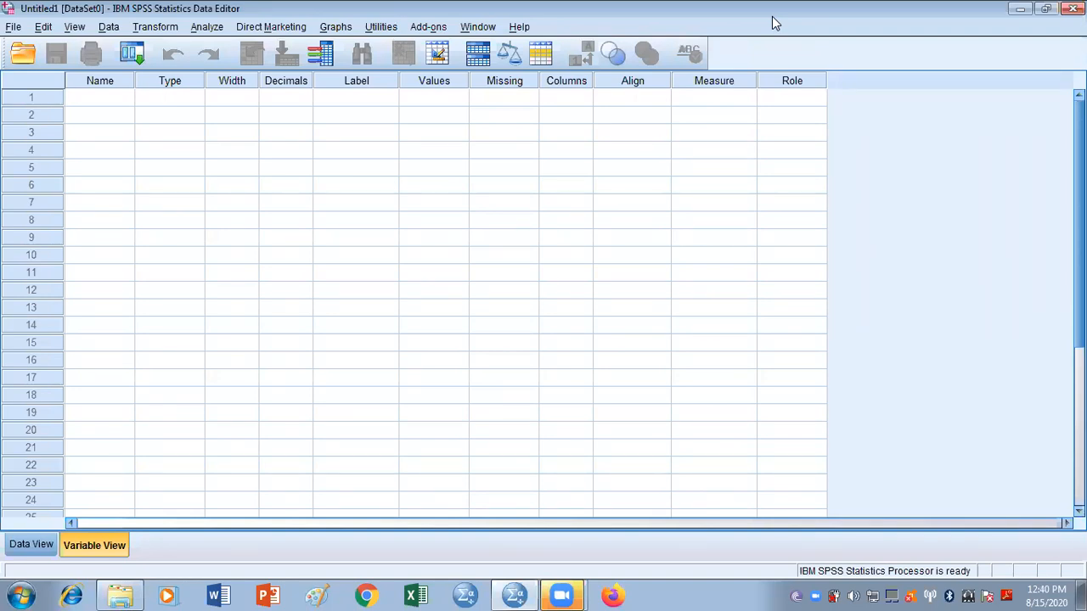
pyautogui.moveTo(669, 51)
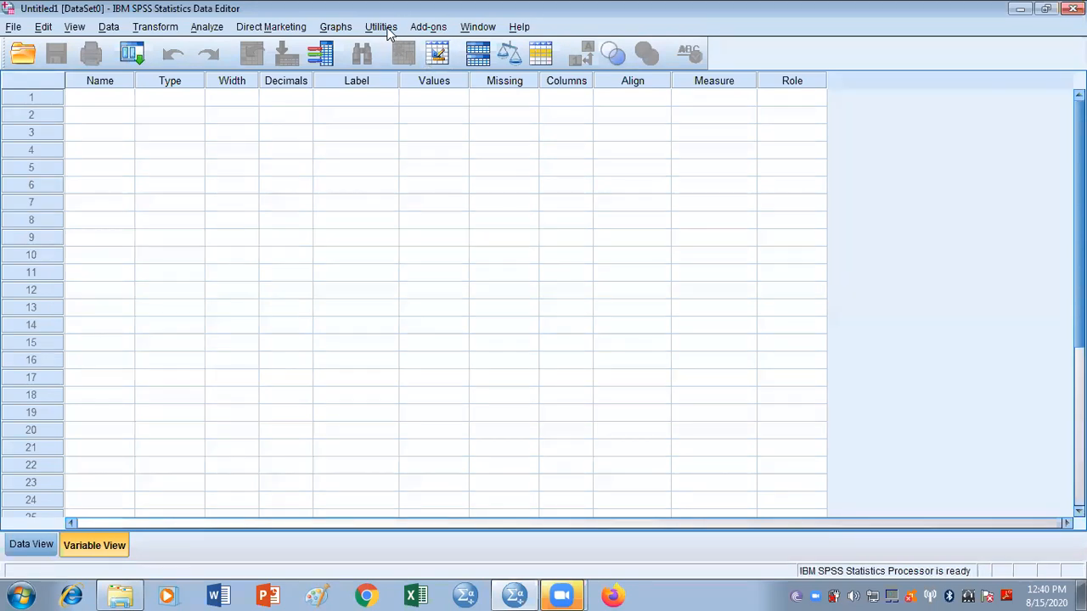
pyautogui.click(382, 27)
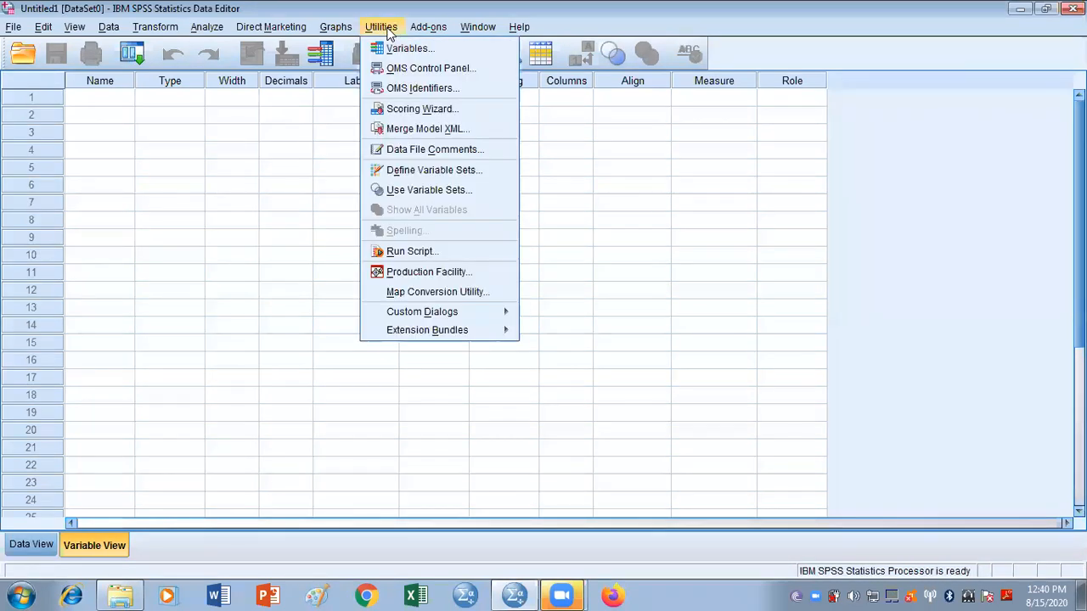
pyautogui.moveTo(421, 312)
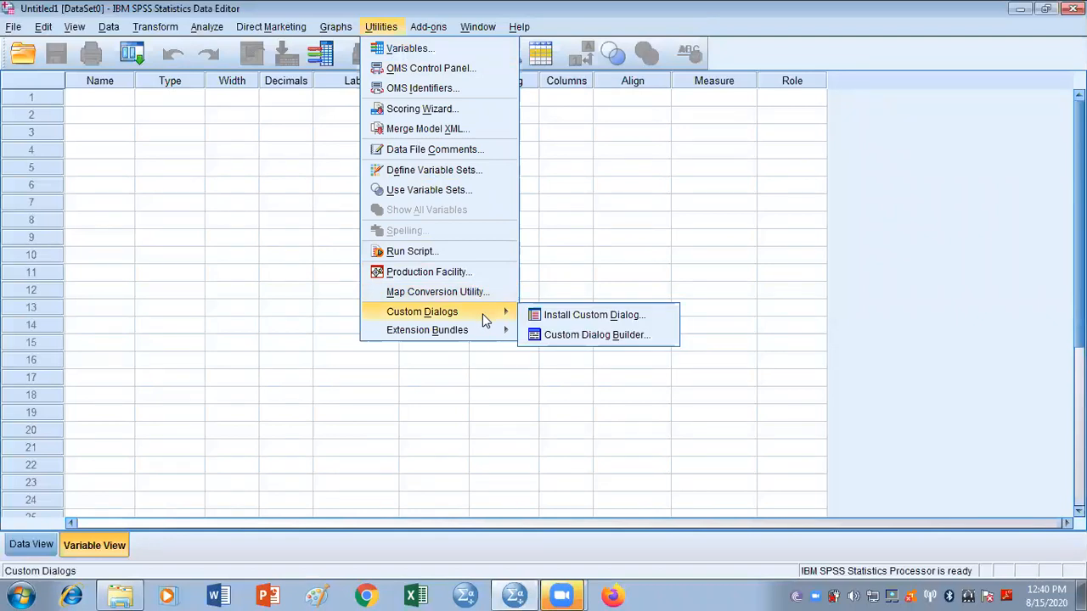
pyautogui.moveTo(593, 314)
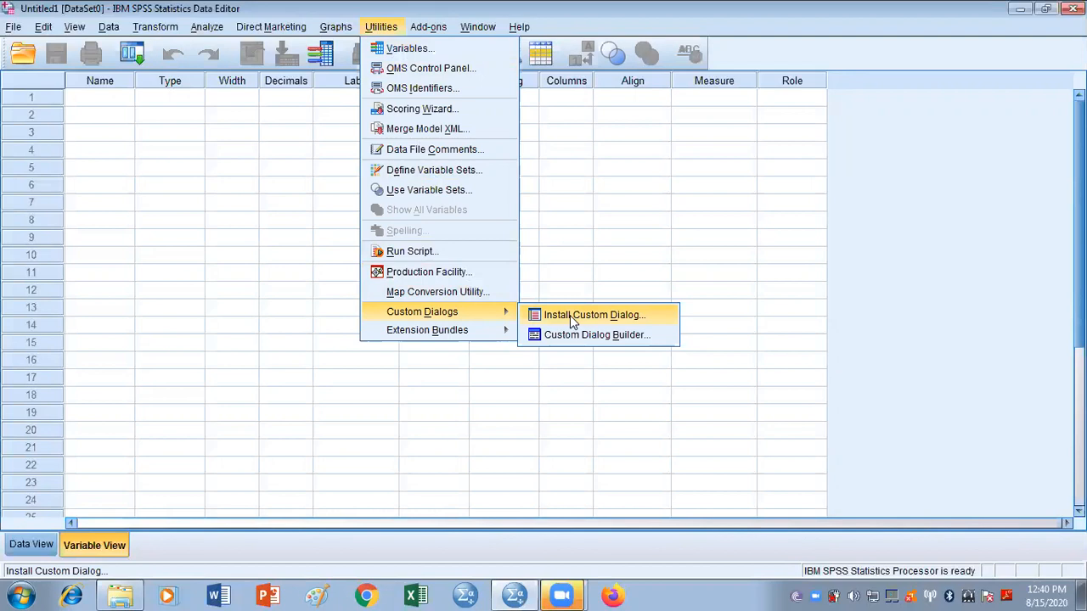
# Start Install Custom Dialog and browse to the Process Macro folder on the Desktop
pyautogui.click(591, 314)
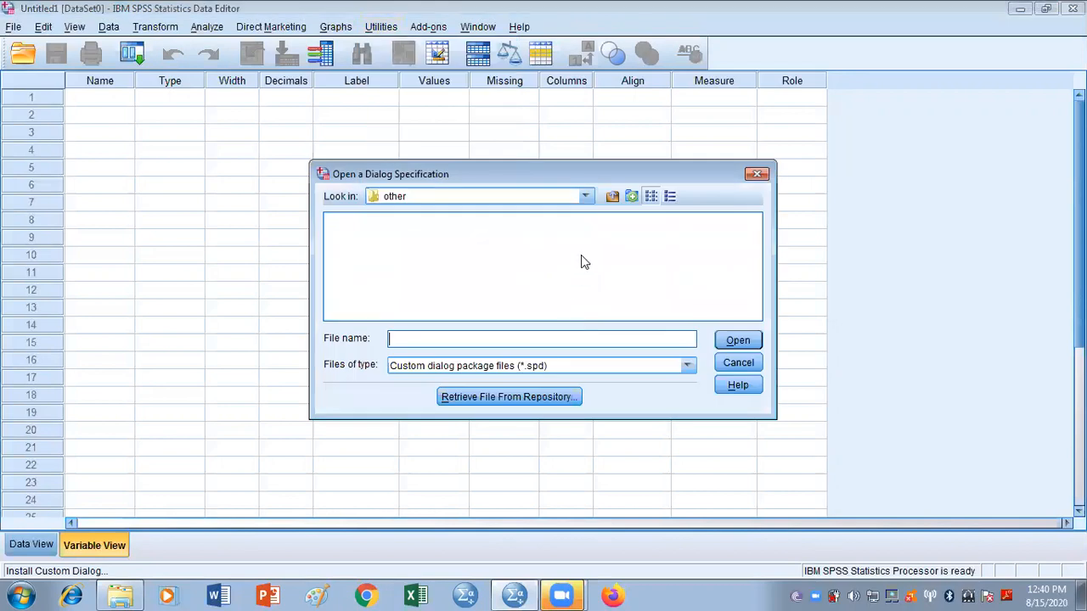
pyautogui.click(584, 197)
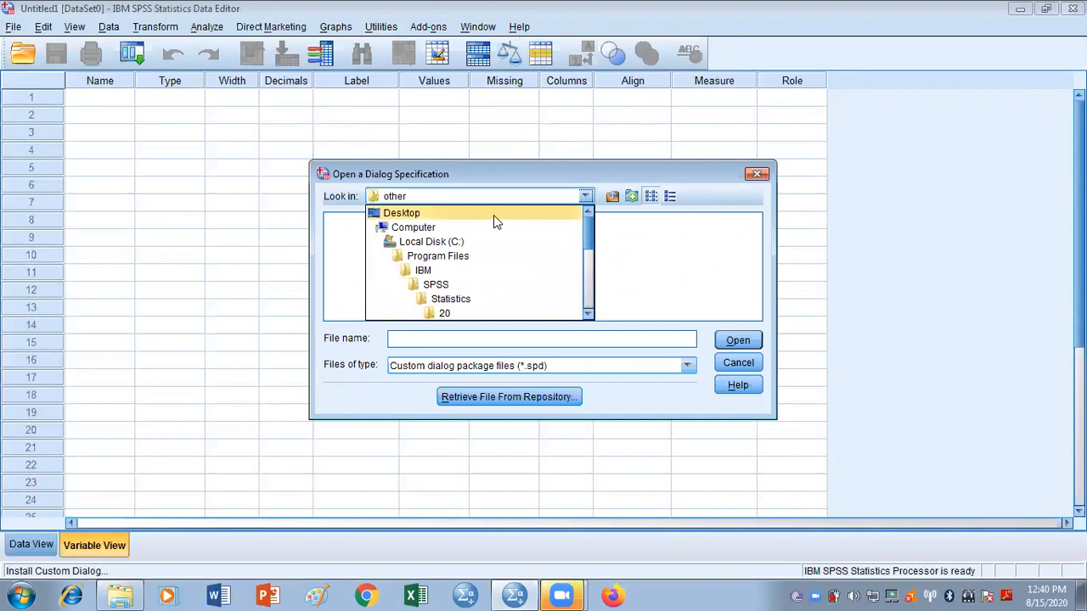
pyautogui.click(401, 214)
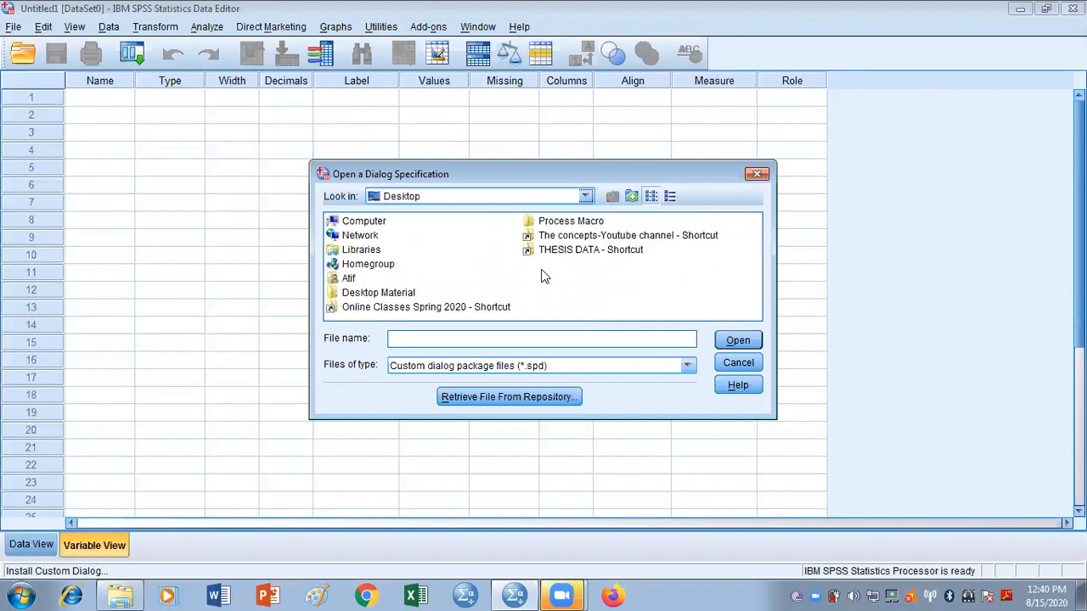
pyautogui.doubleClick(567, 221)
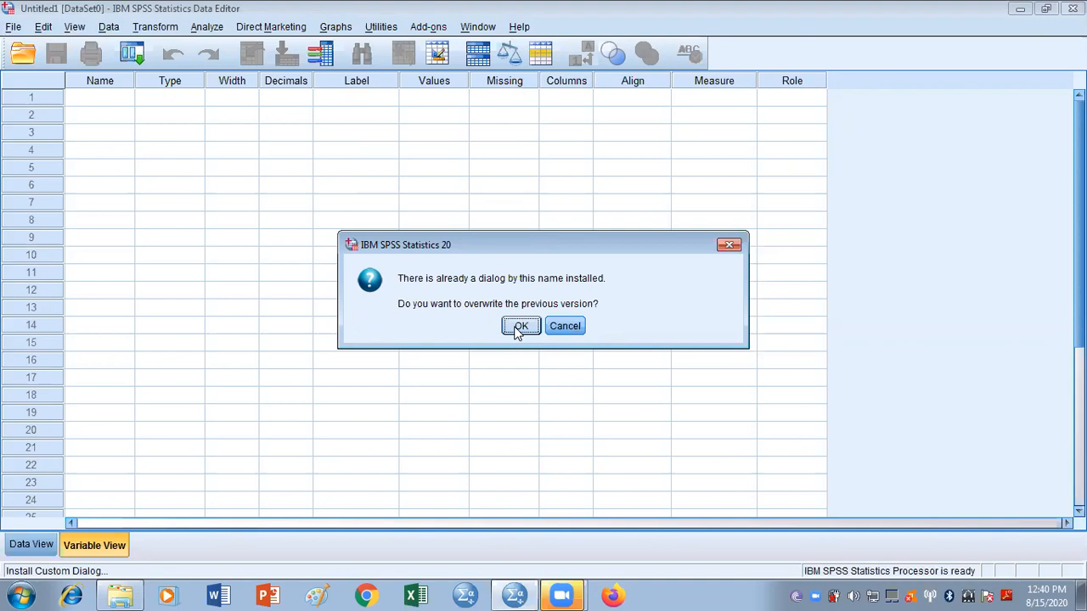
# Overwrite the earlier PROCESS dialog version and dismiss the 'Dialog installed' confirmation
pyautogui.click(520, 326)
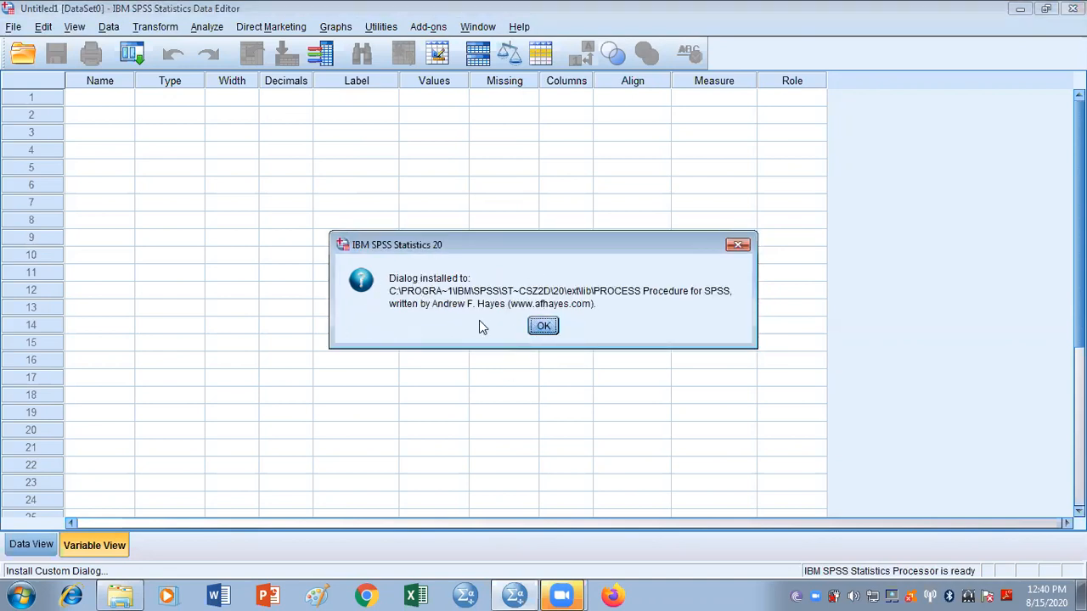
pyautogui.moveTo(431, 289)
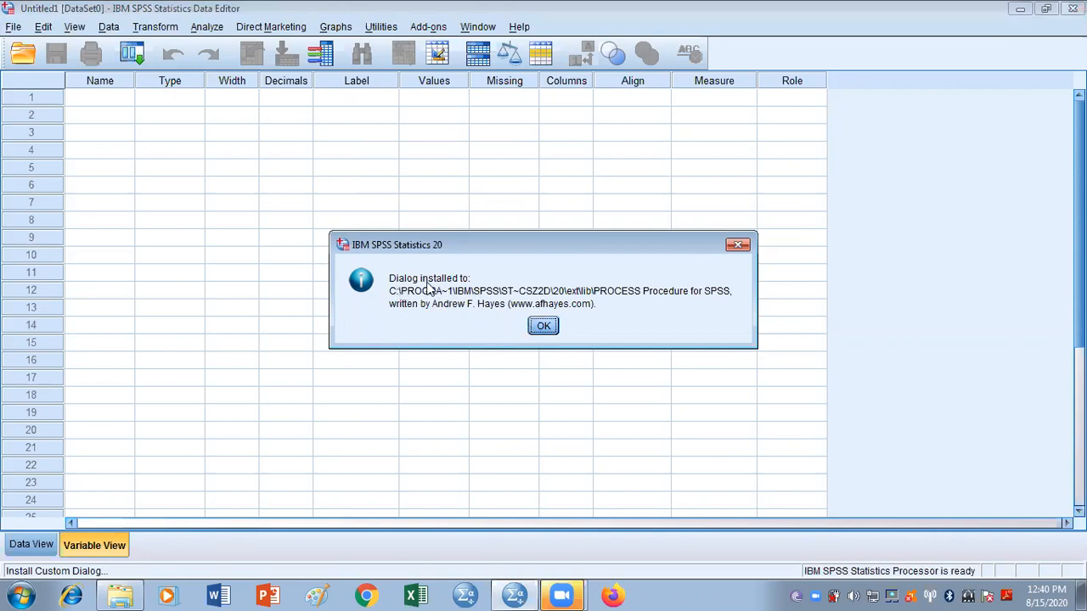
pyautogui.moveTo(442, 288)
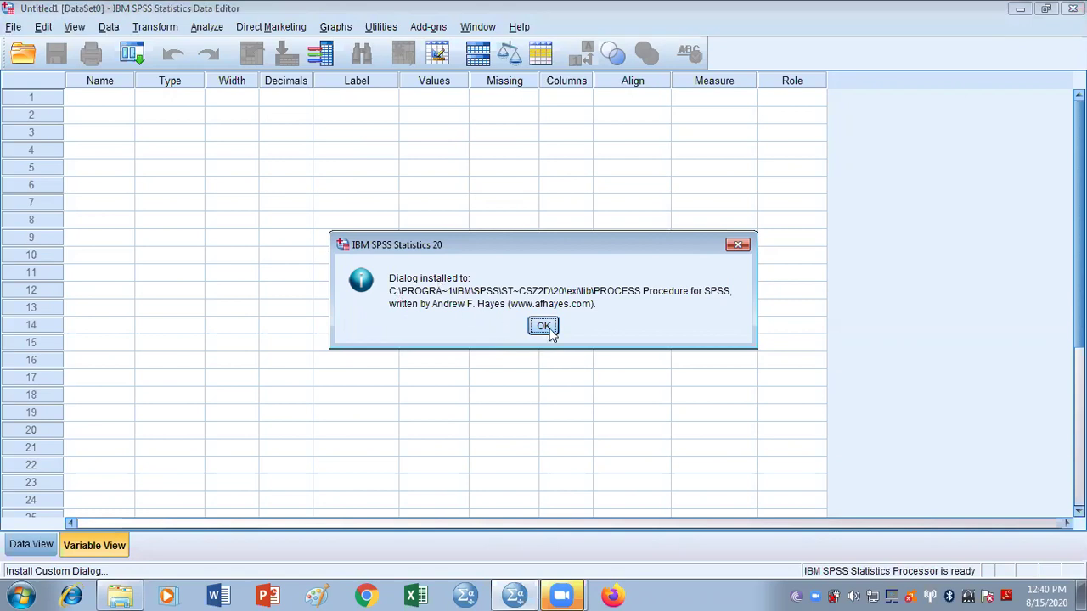
pyautogui.click(543, 326)
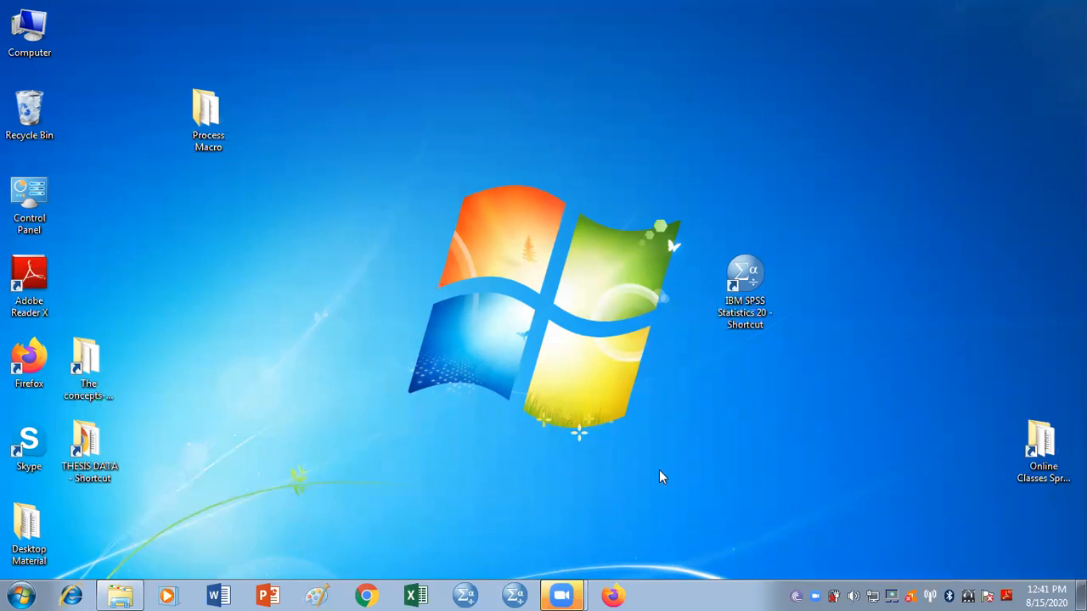
pyautogui.moveTo(741, 562)
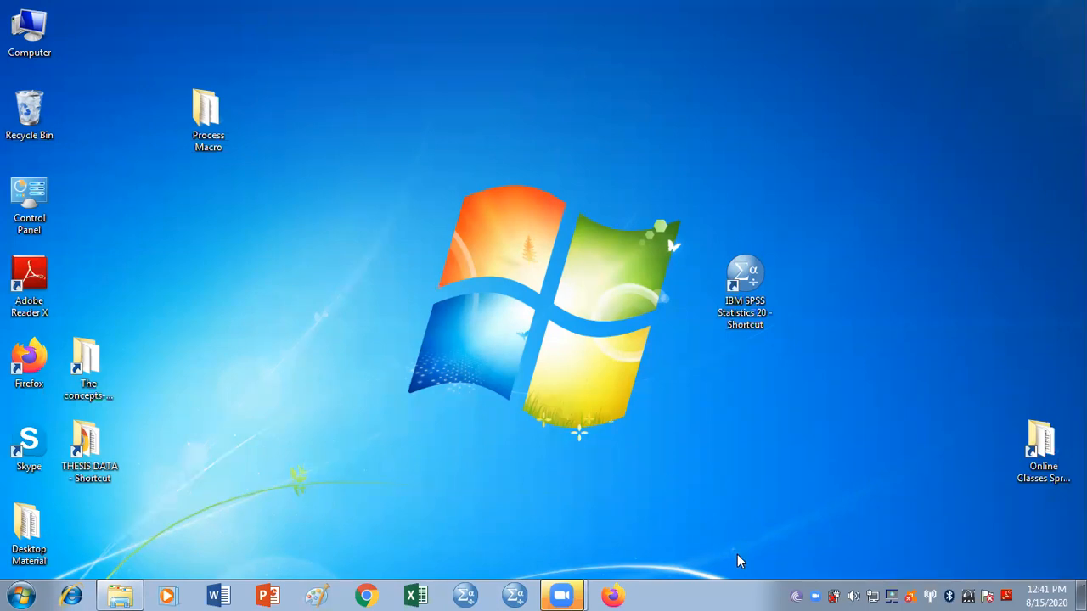